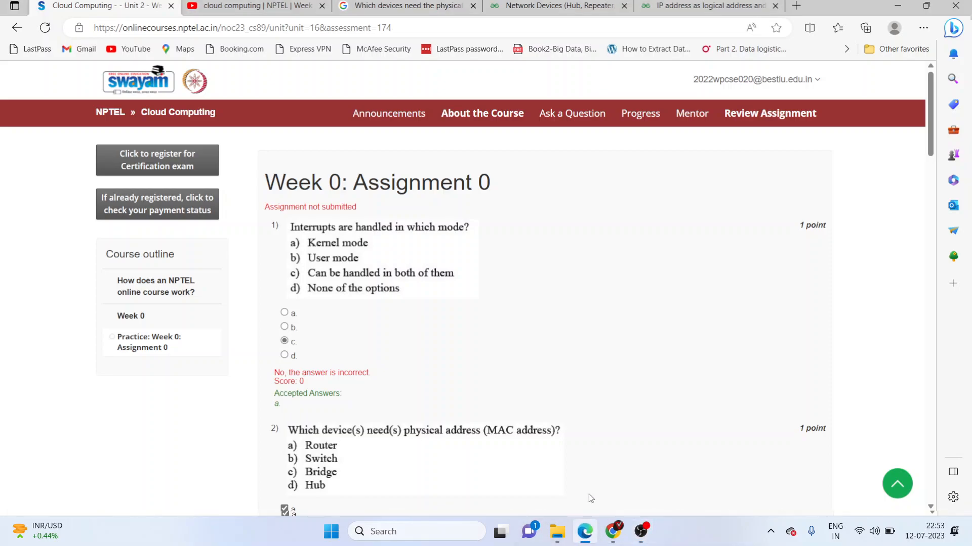
mouse_move(589, 356)
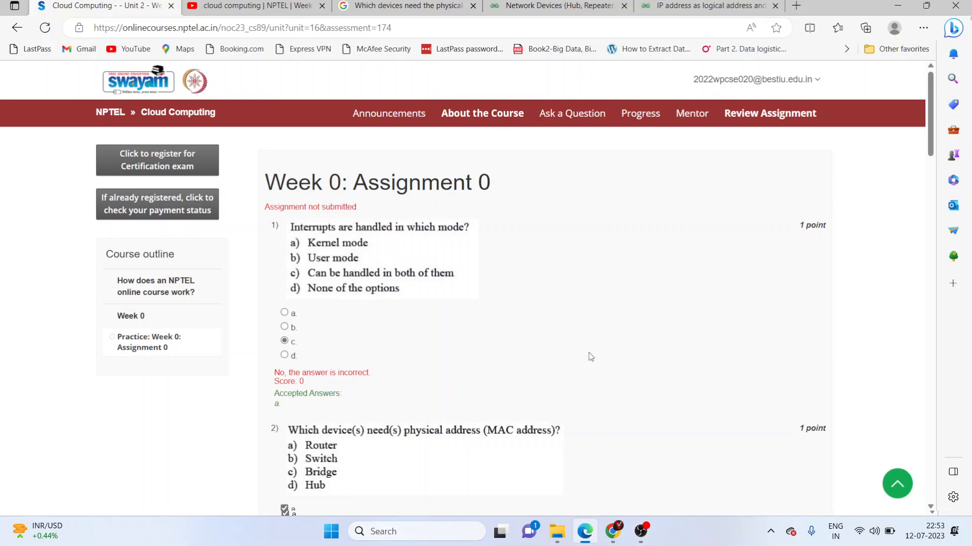
scroll("down", 3)
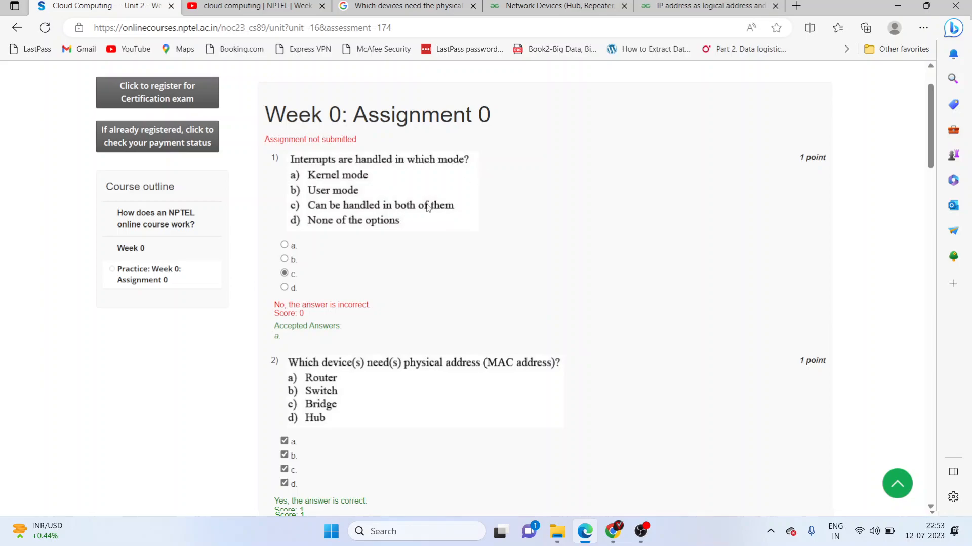
mouse_move(356, 331)
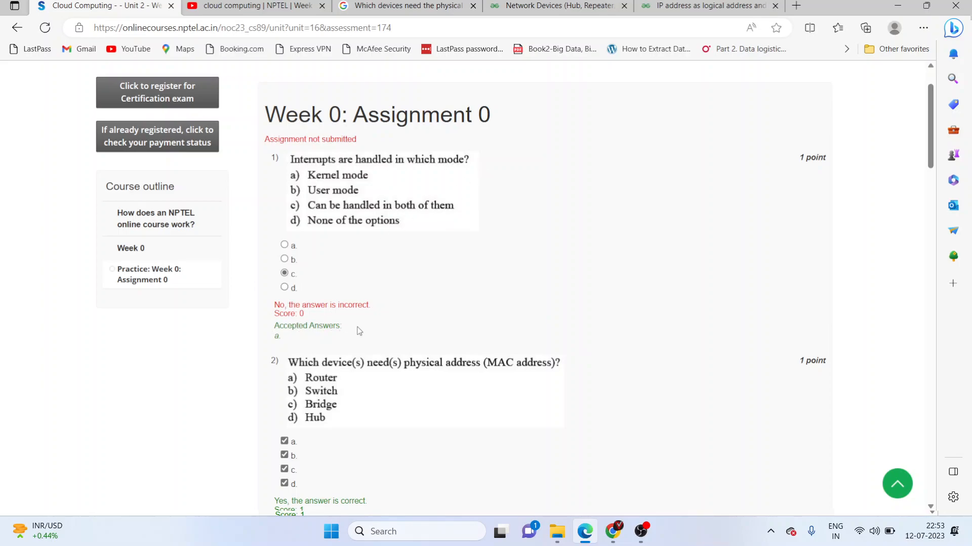
mouse_move(395, 210)
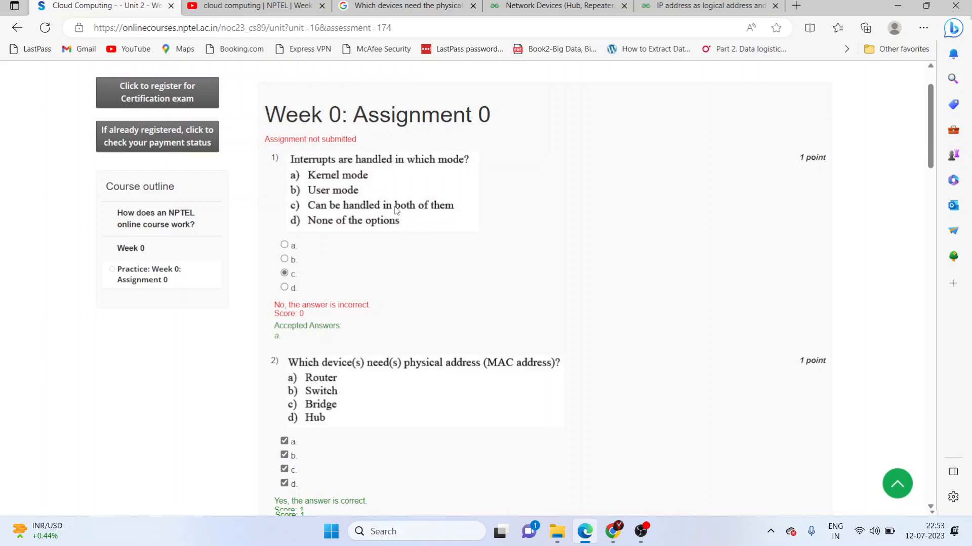
scroll("down", 3)
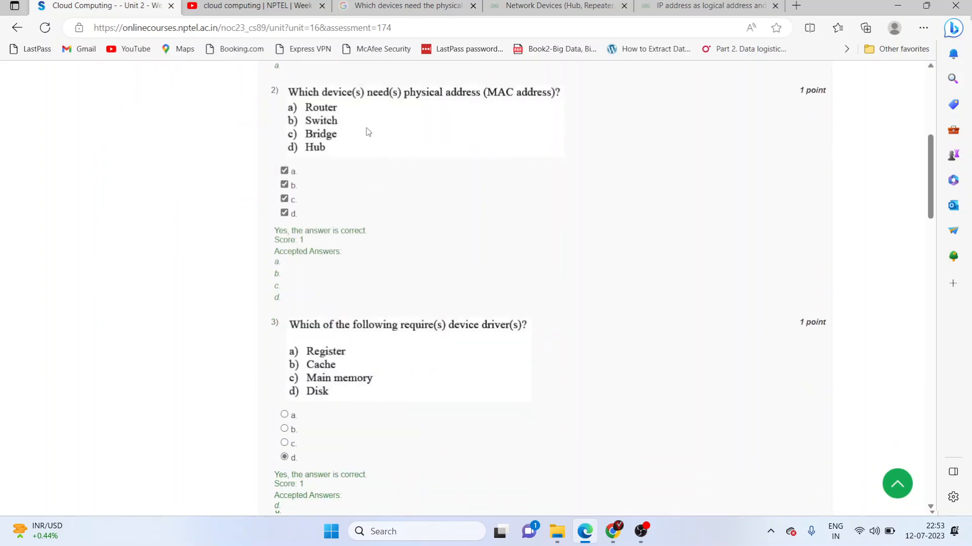
mouse_move(293, 172)
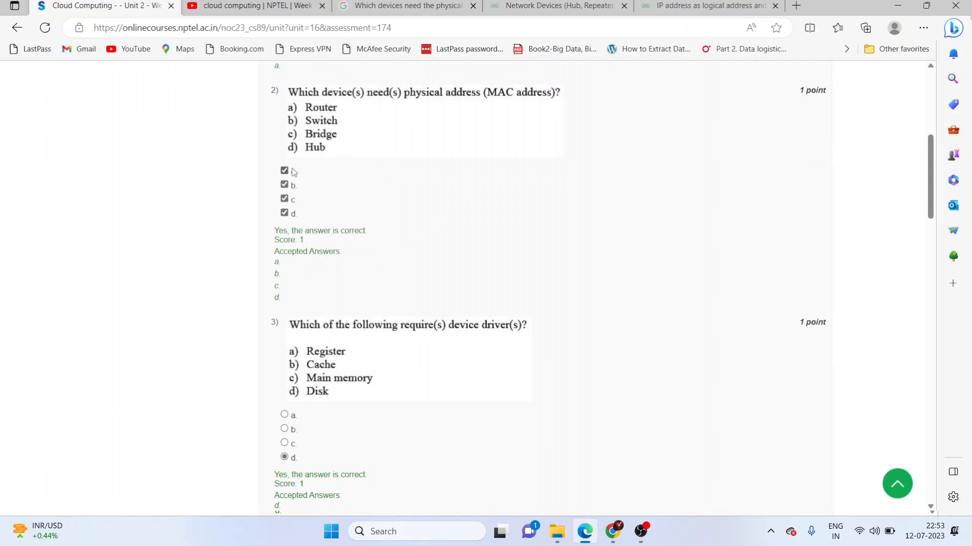
mouse_move(298, 166)
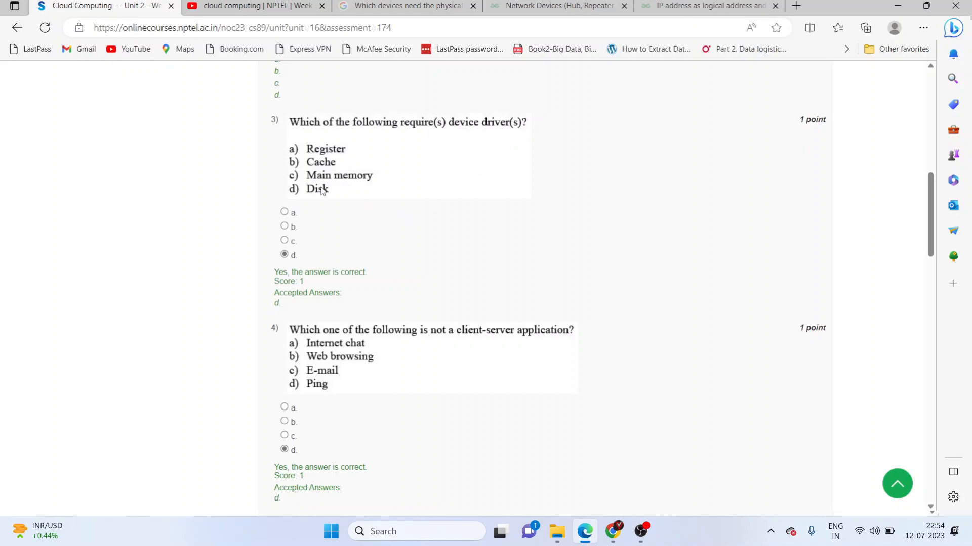
mouse_move(470, 240)
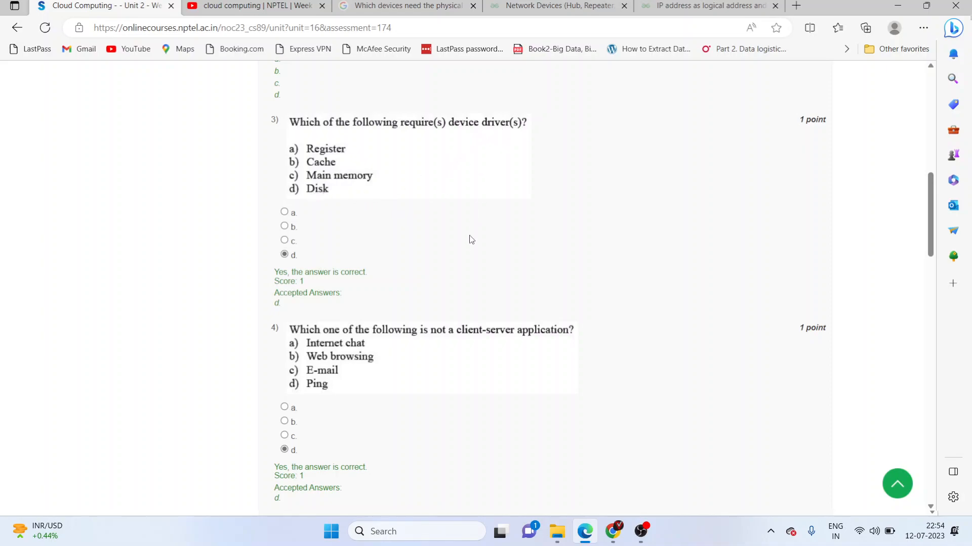
scroll("down", 3)
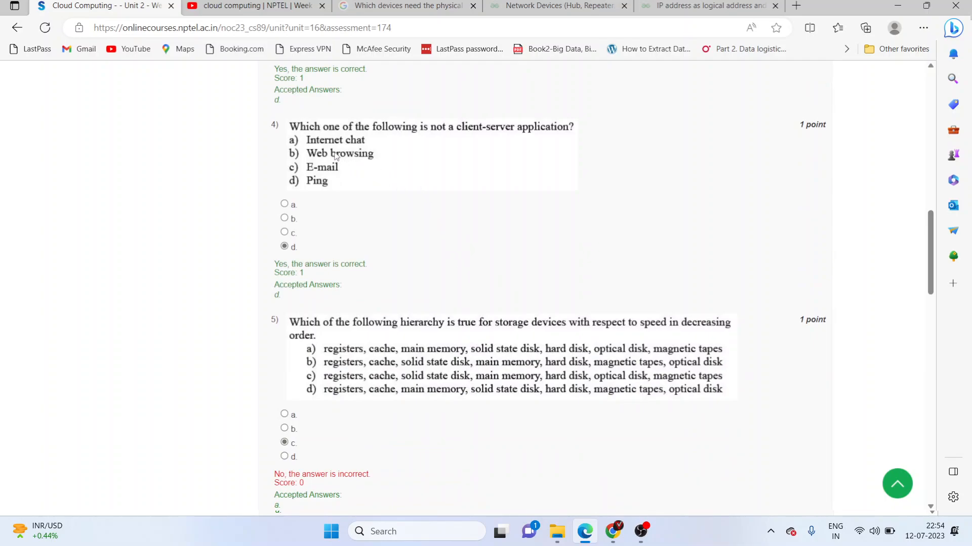
mouse_move(448, 208)
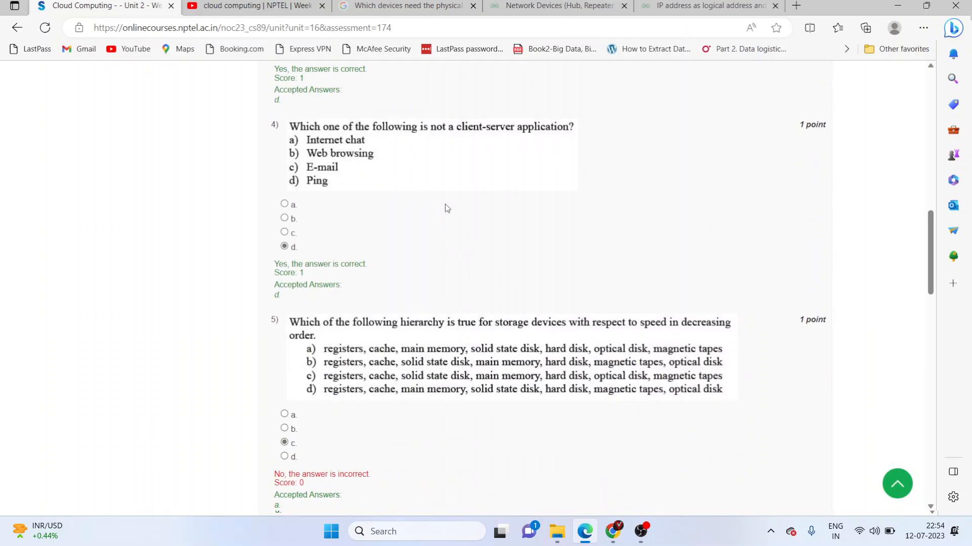
mouse_move(390, 238)
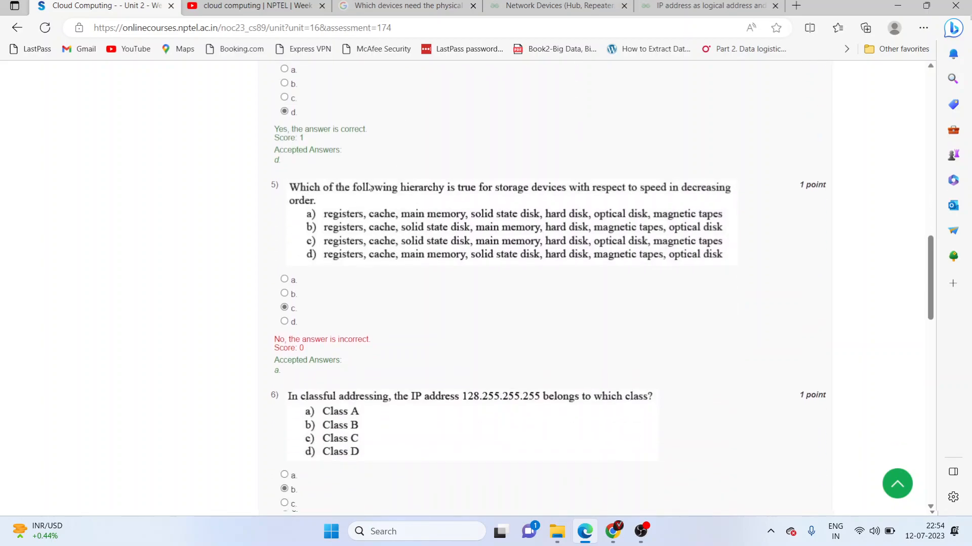
mouse_move(523, 202)
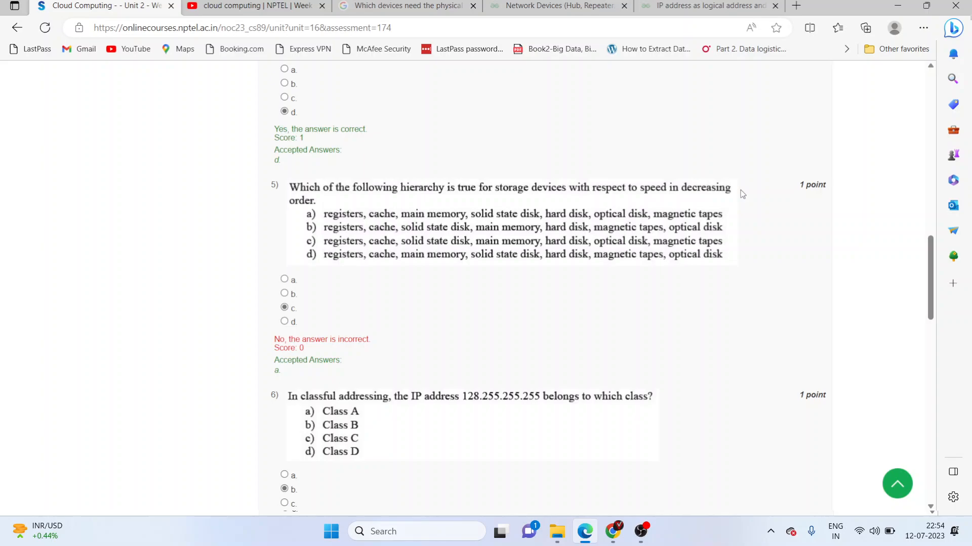
mouse_move(302, 323)
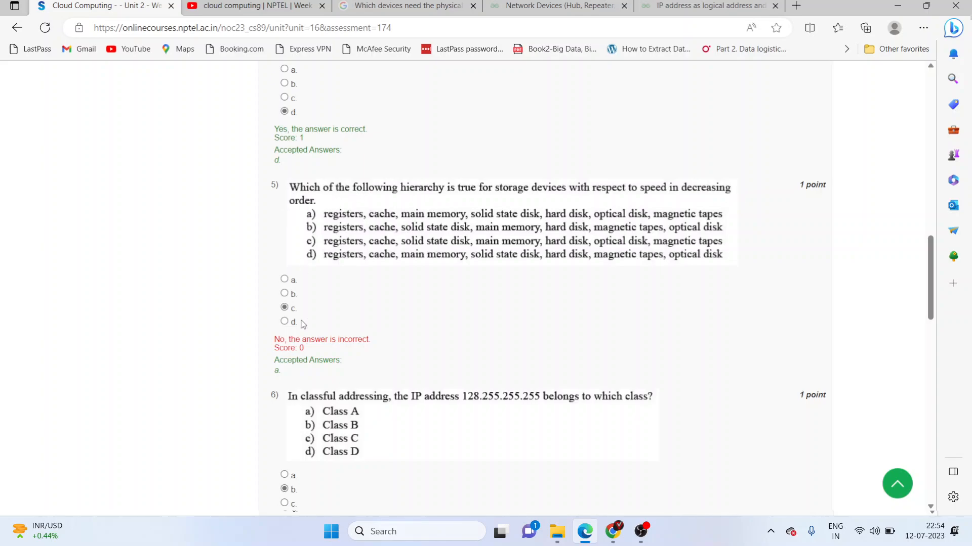
mouse_move(290, 378)
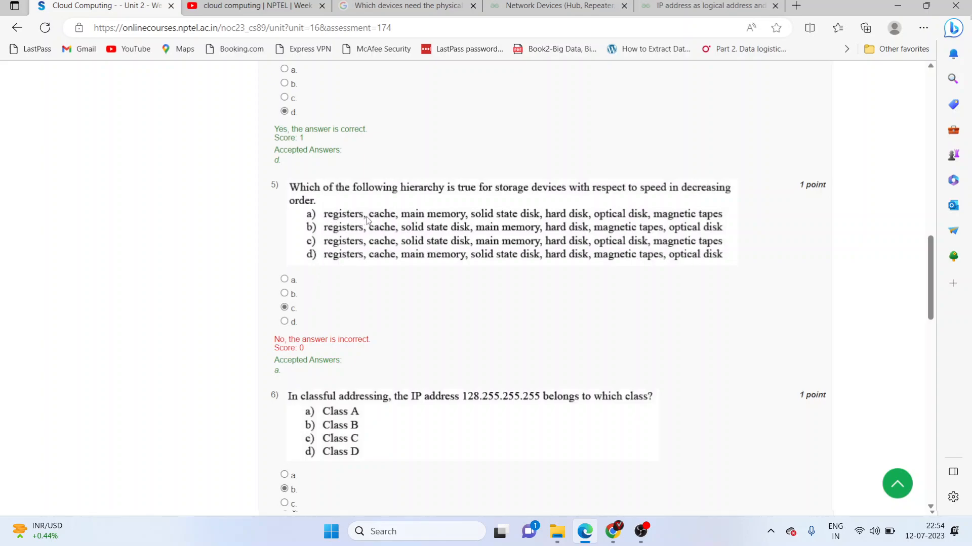
mouse_move(496, 223)
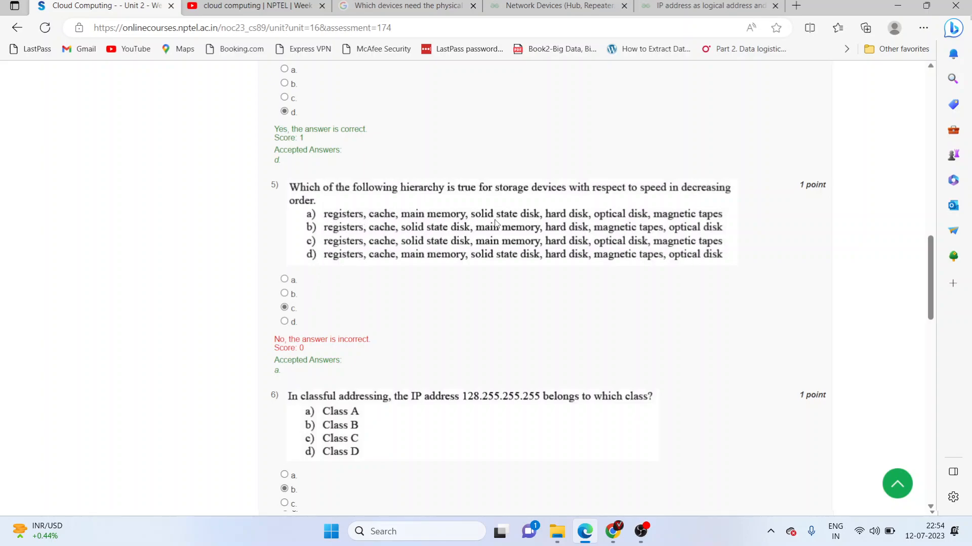
mouse_move(620, 224)
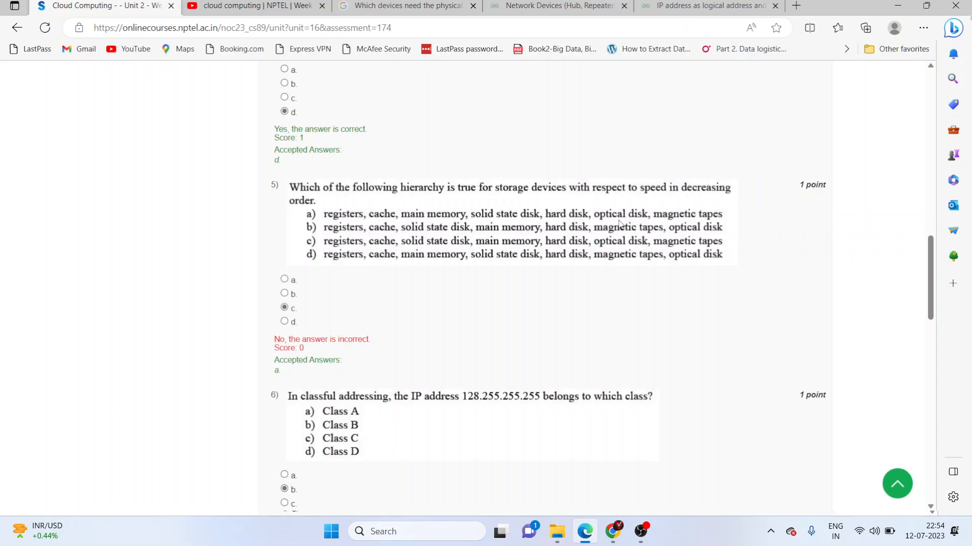
mouse_move(466, 334)
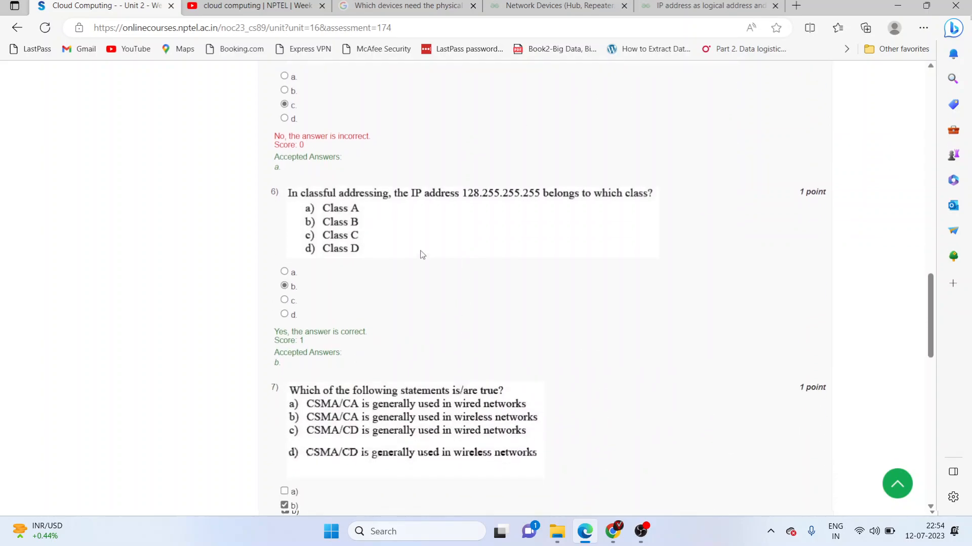
mouse_move(451, 216)
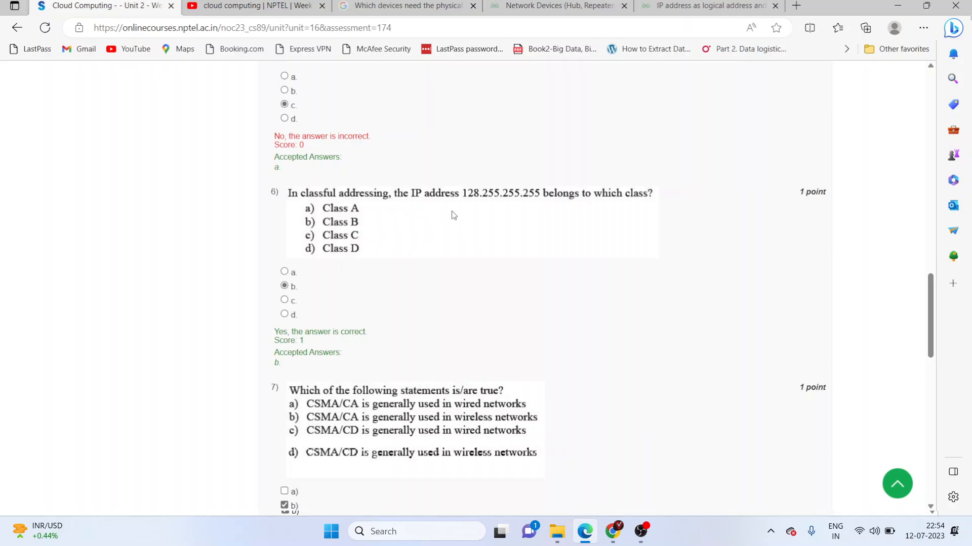
scroll("down", 3)
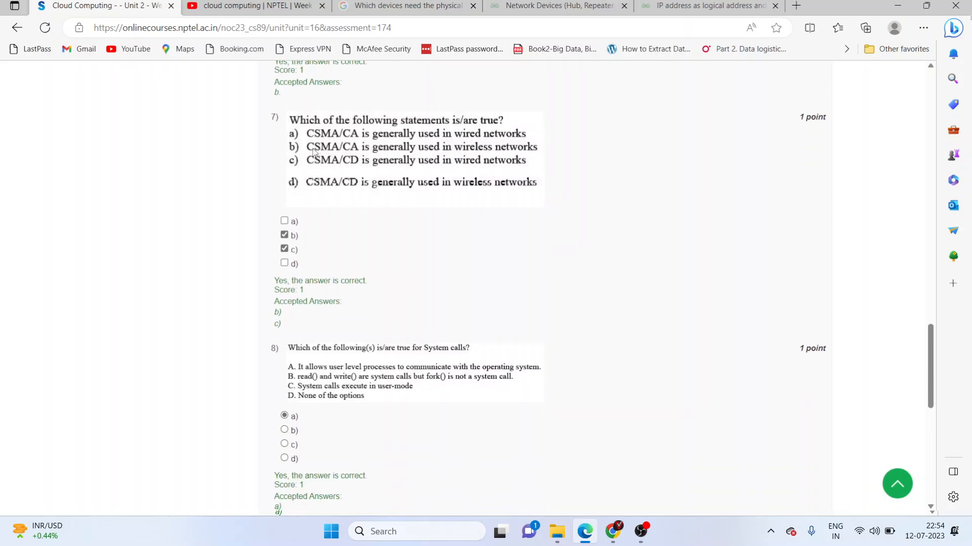
mouse_move(535, 156)
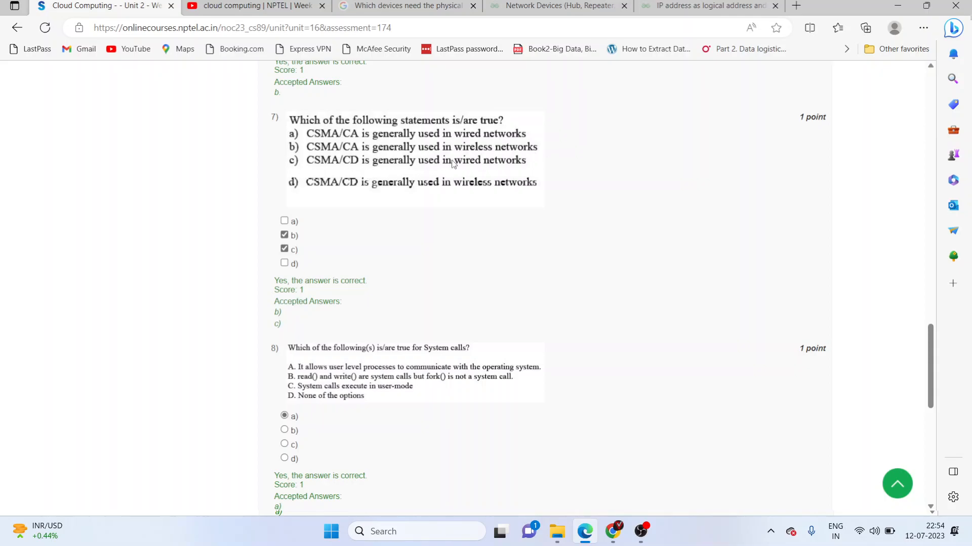
scroll("down", 3)
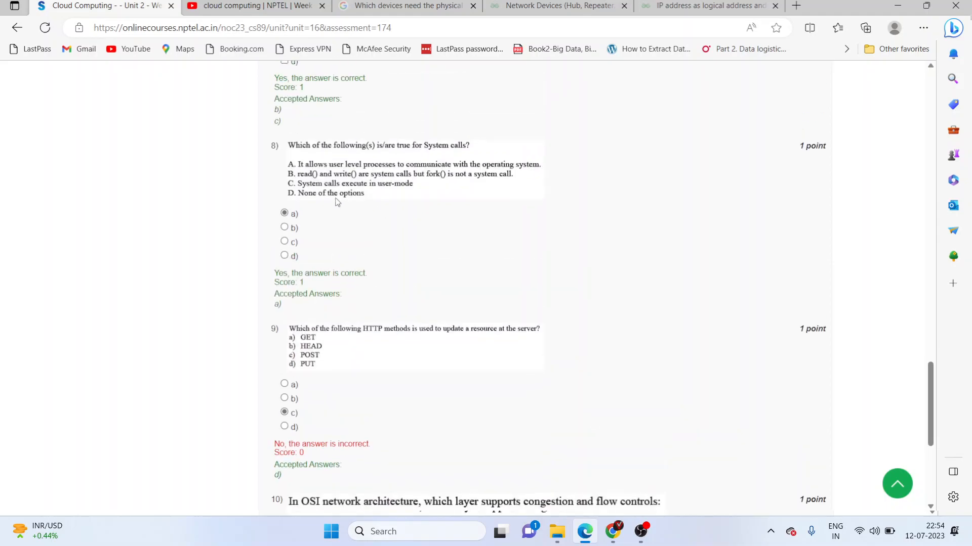
mouse_move(306, 220)
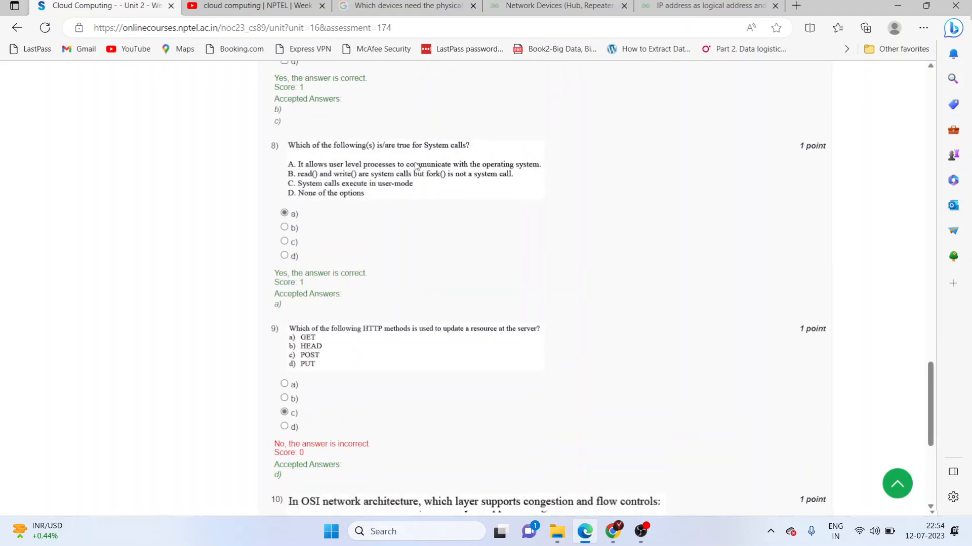
scroll("down", 3)
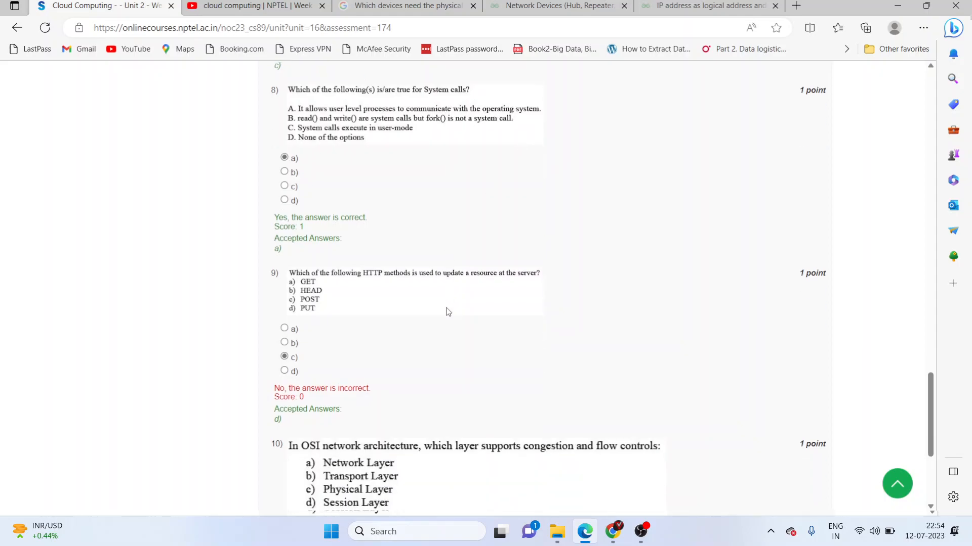
scroll("down", 3)
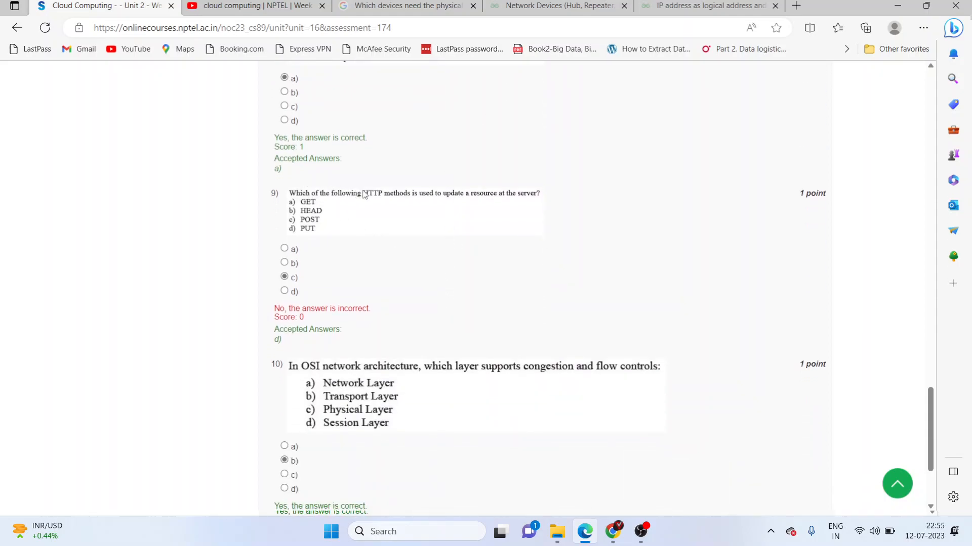
mouse_move(436, 202)
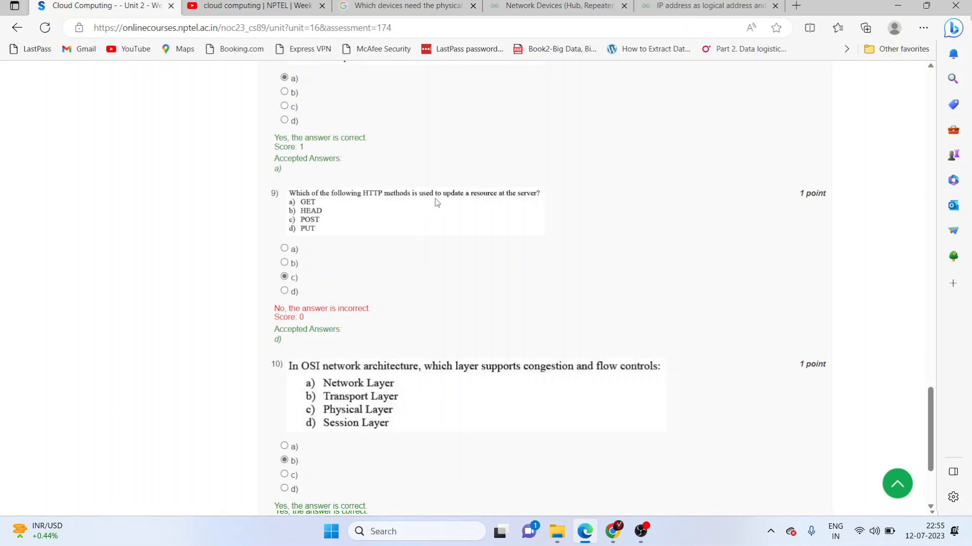
mouse_move(529, 202)
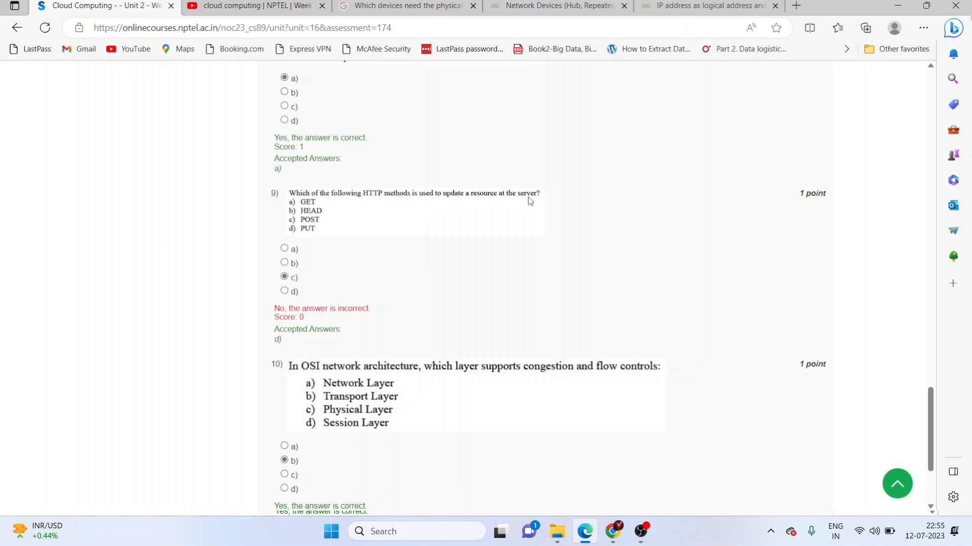
mouse_move(297, 297)
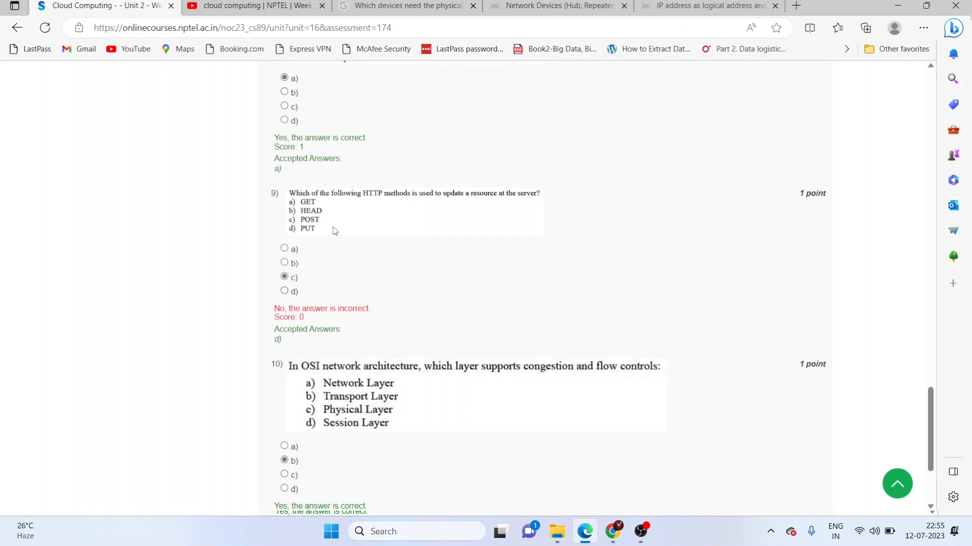
scroll("down", 3)
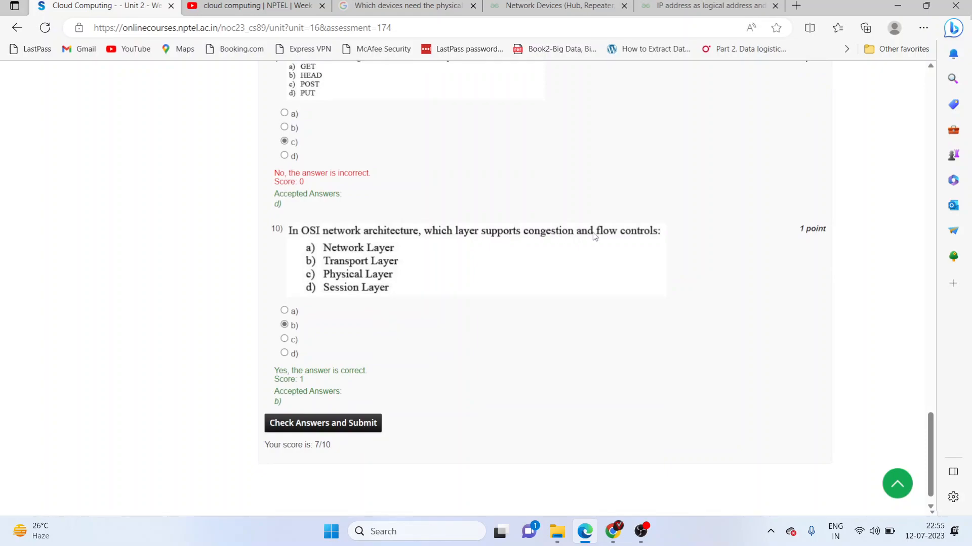
mouse_move(356, 306)
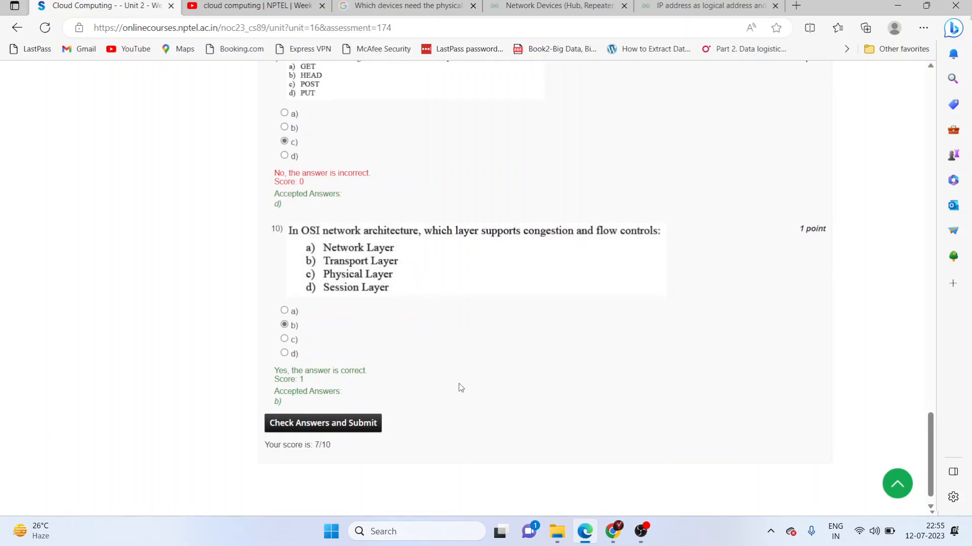
scroll("up", 3)
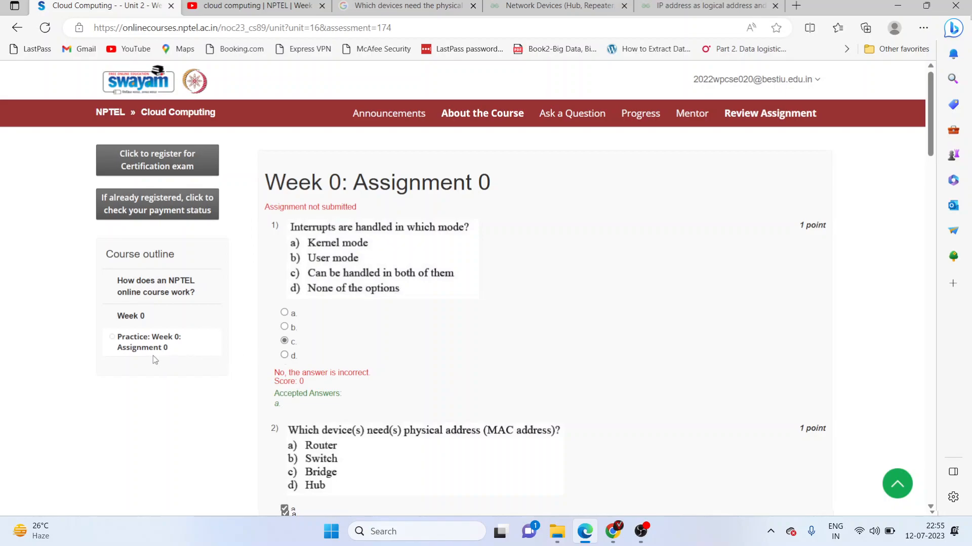
mouse_move(534, 382)
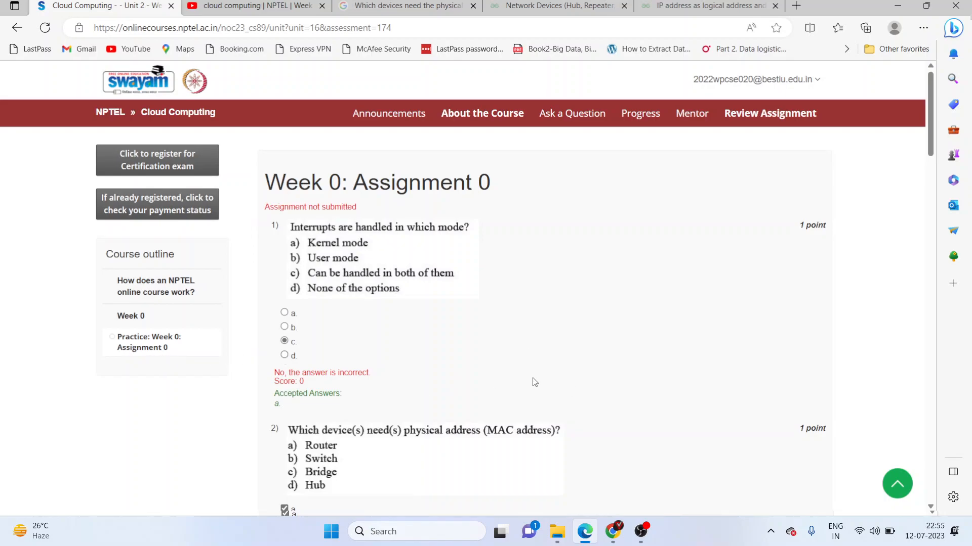